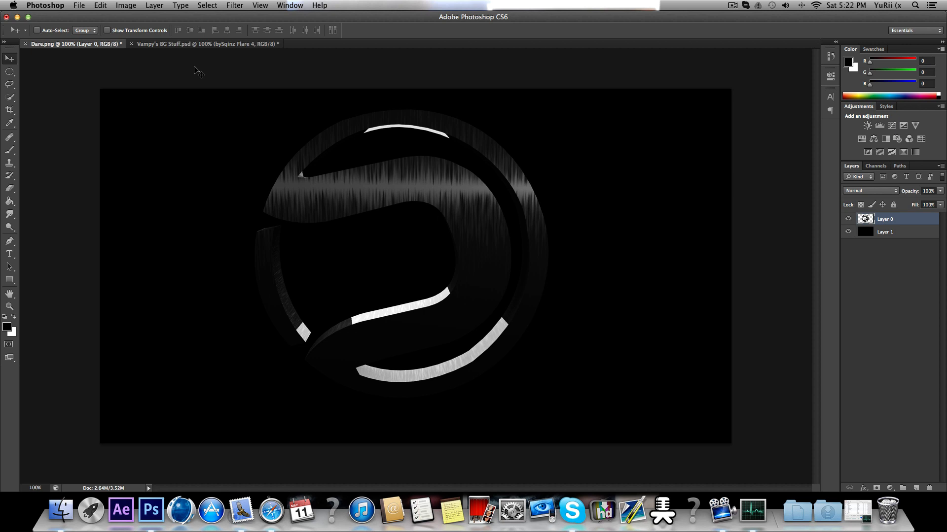
{"action": "mouse_move", "coordinate": [289, 225]}
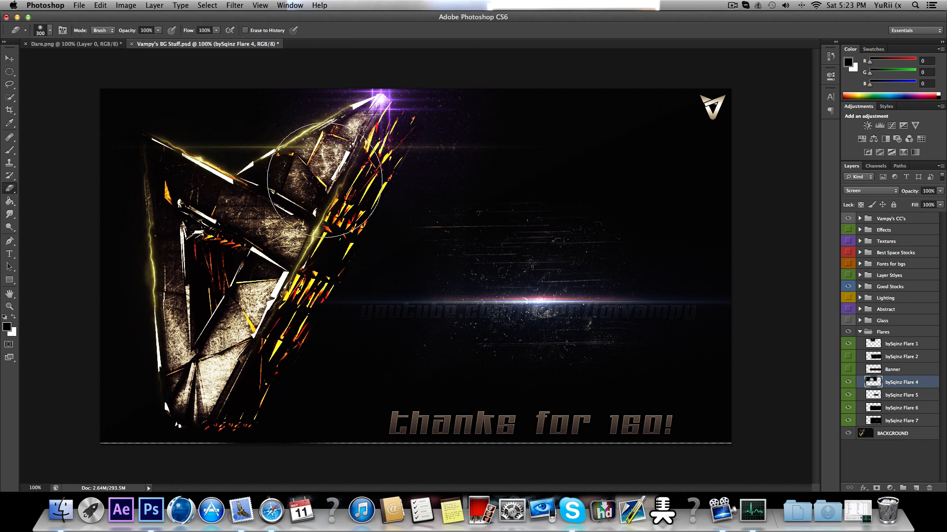
Select the Move tool with the bySqinz Flare 4 layer active in BG Stuff
{"action": "left_click", "coordinate": [9, 57]}
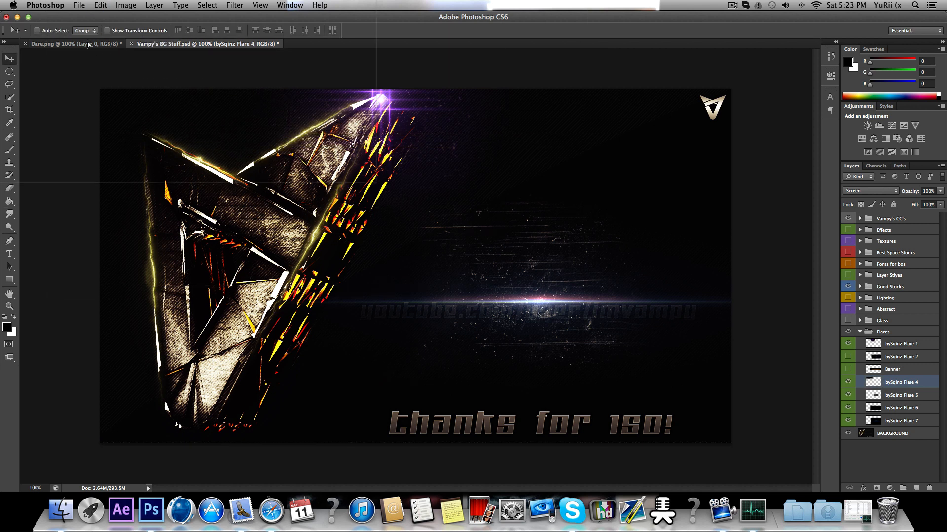
Copy bySqinz Flare 4 into the Dare logo document and start Free Transform
{"action": "left_click", "coordinate": [72, 44]}
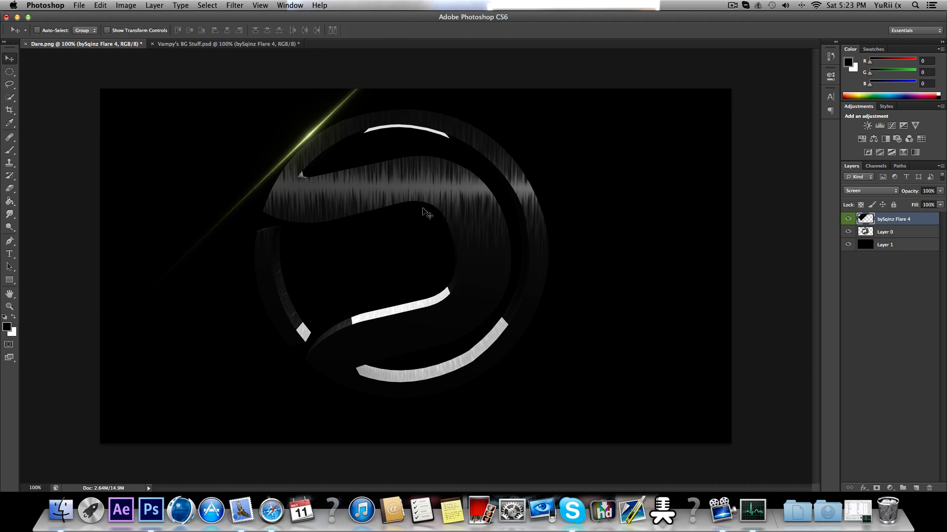
{"action": "key", "text": "cmd+t"}
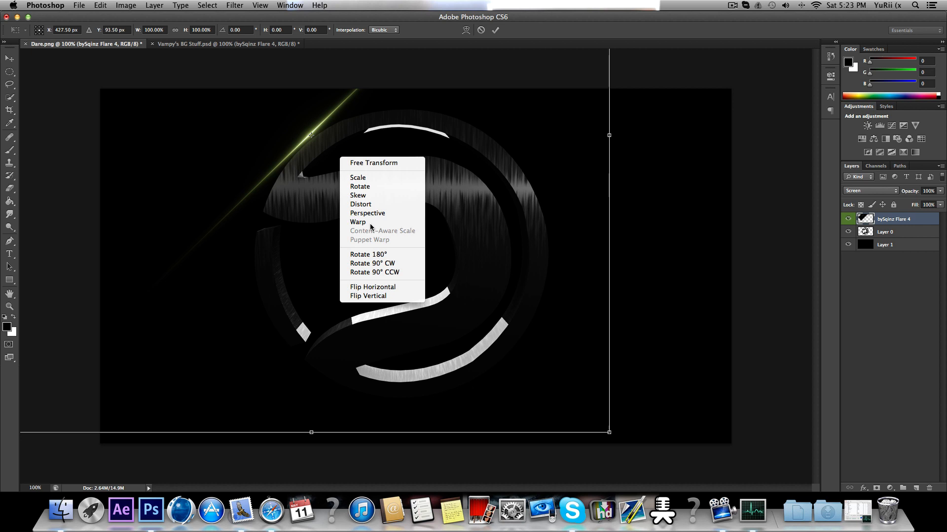
Warp the green flare, dragging its corners and interior into curves around the logo rim
{"action": "left_click", "coordinate": [357, 221]}
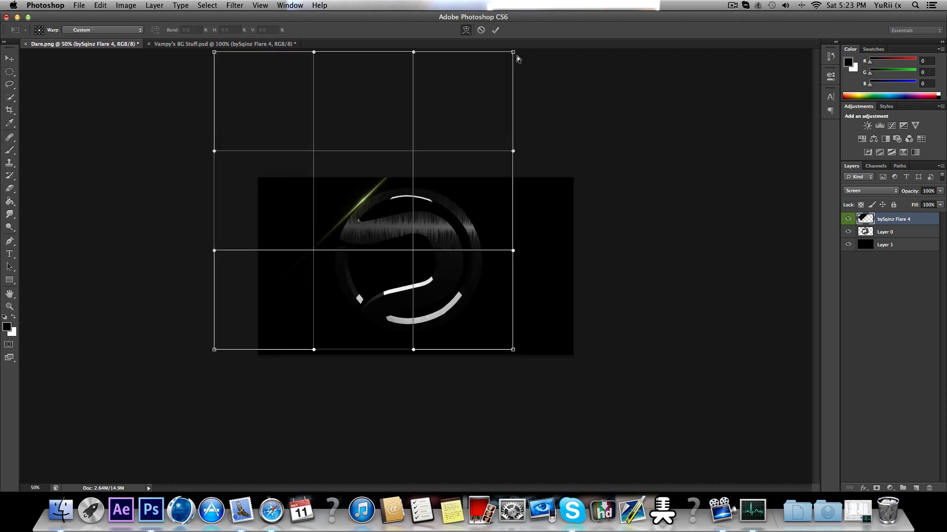
{"action": "left_click_drag", "start_coordinate": [513, 52], "coordinate": [450, 385]}
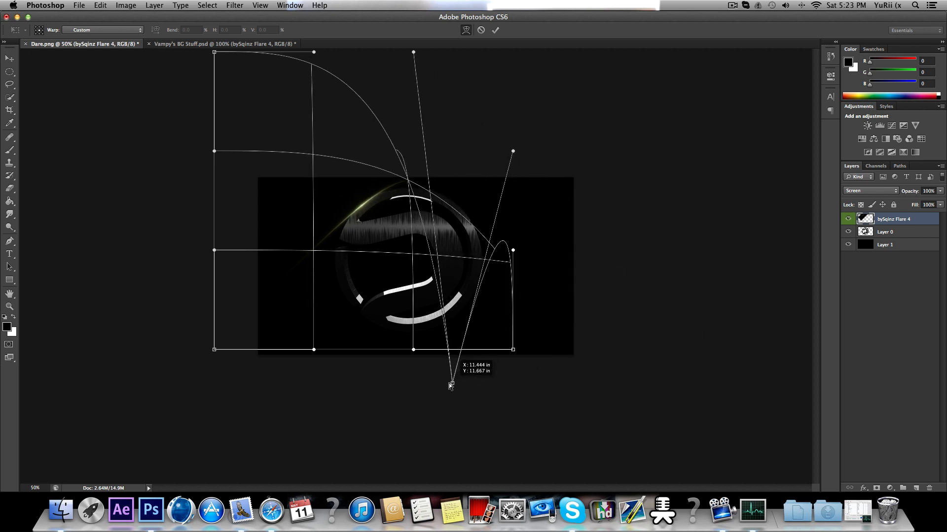
{"action": "left_click_drag", "start_coordinate": [451, 385], "coordinate": [427, 416]}
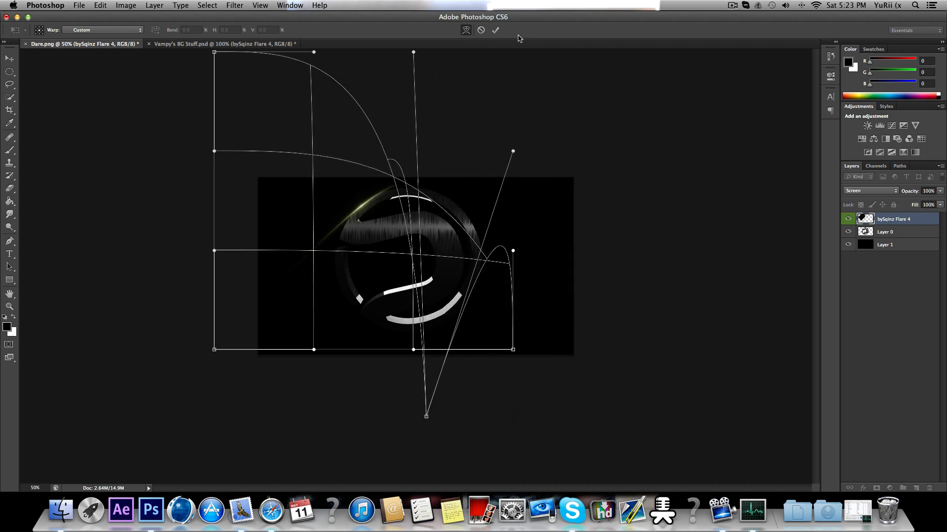
{"action": "left_click_drag", "start_coordinate": [213, 349], "coordinate": [221, 356]}
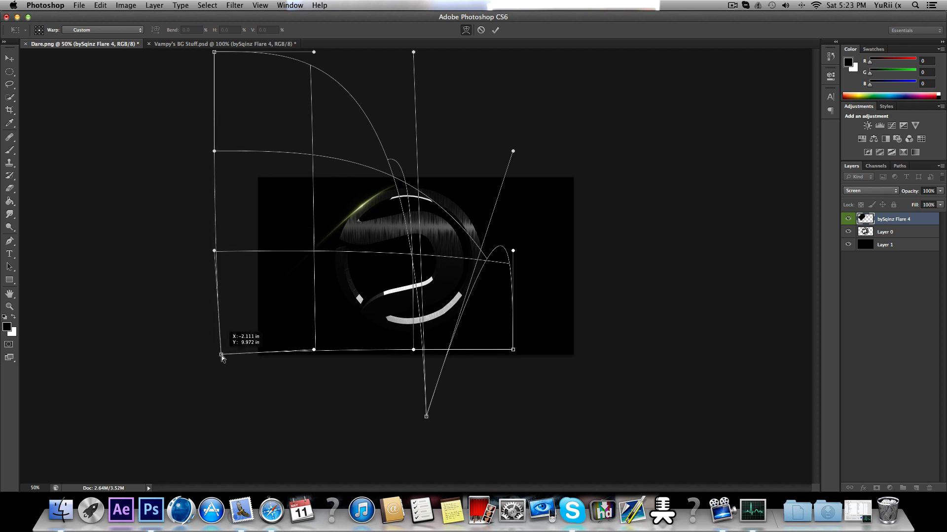
{"action": "left_click_drag", "start_coordinate": [221, 358], "coordinate": [432, 305]}
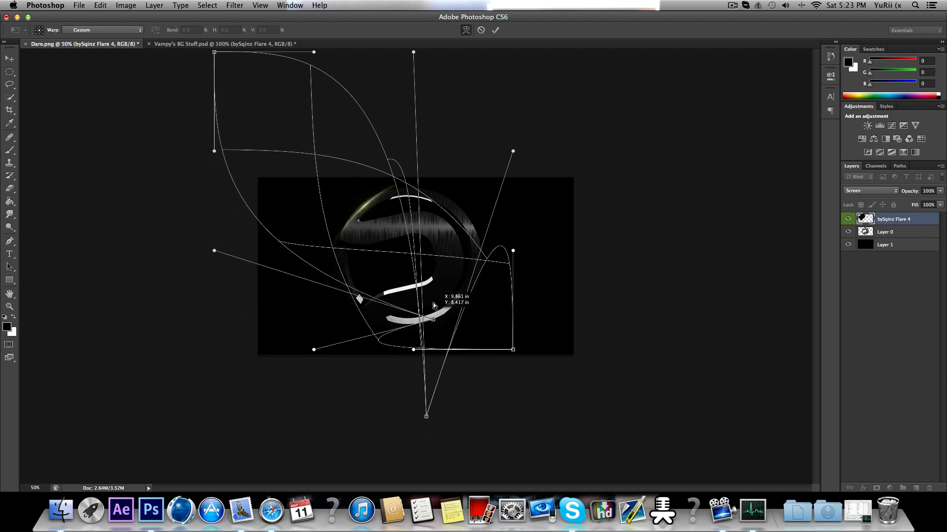
{"action": "left_click_drag", "start_coordinate": [433, 305], "coordinate": [439, 253]}
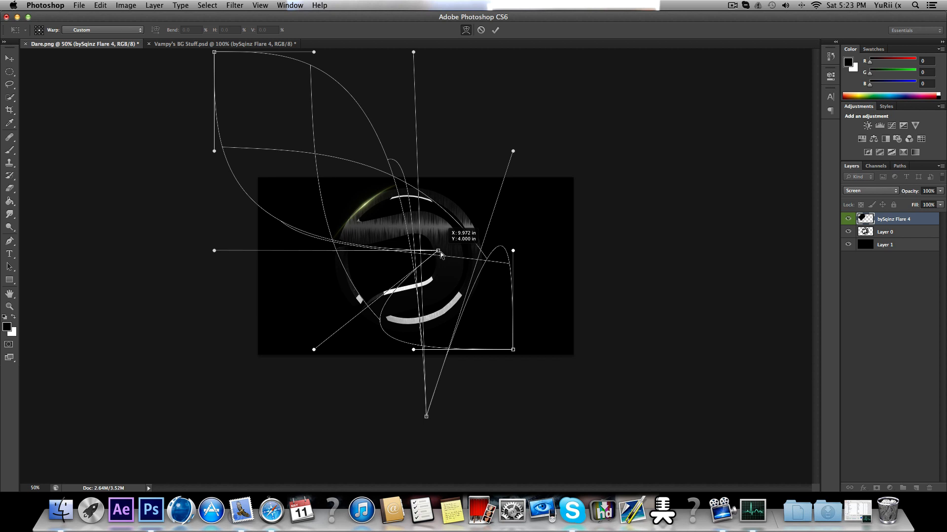
{"action": "left_click_drag", "start_coordinate": [439, 253], "coordinate": [457, 263]}
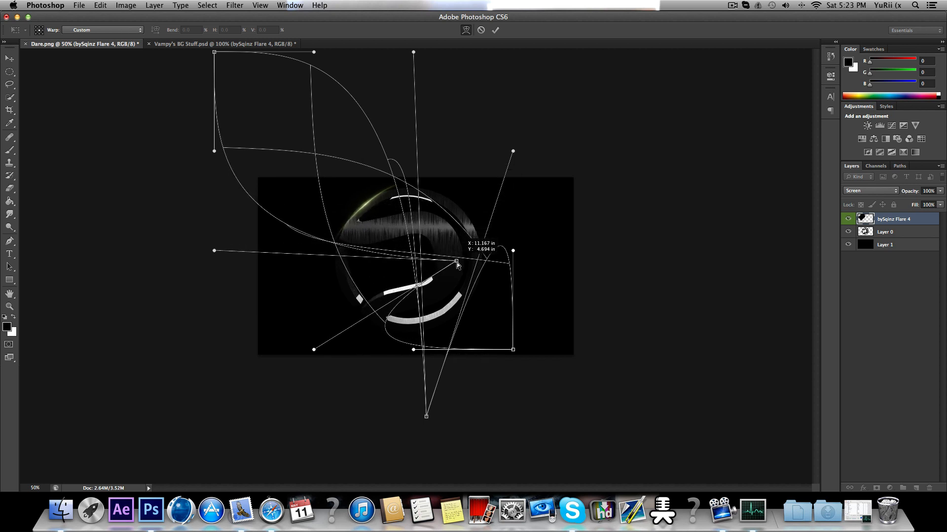
{"action": "left_click_drag", "start_coordinate": [456, 263], "coordinate": [476, 263]}
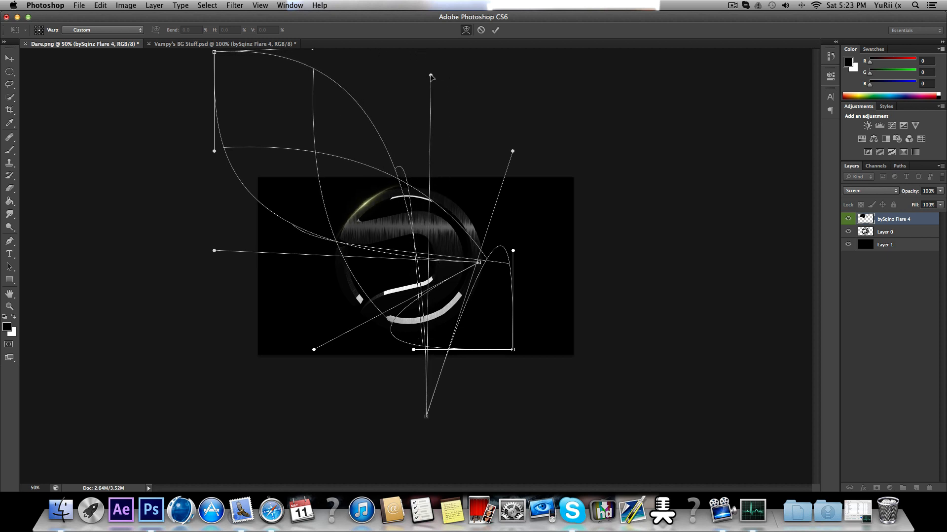
{"action": "left_click_drag", "start_coordinate": [513, 151], "coordinate": [517, 182]}
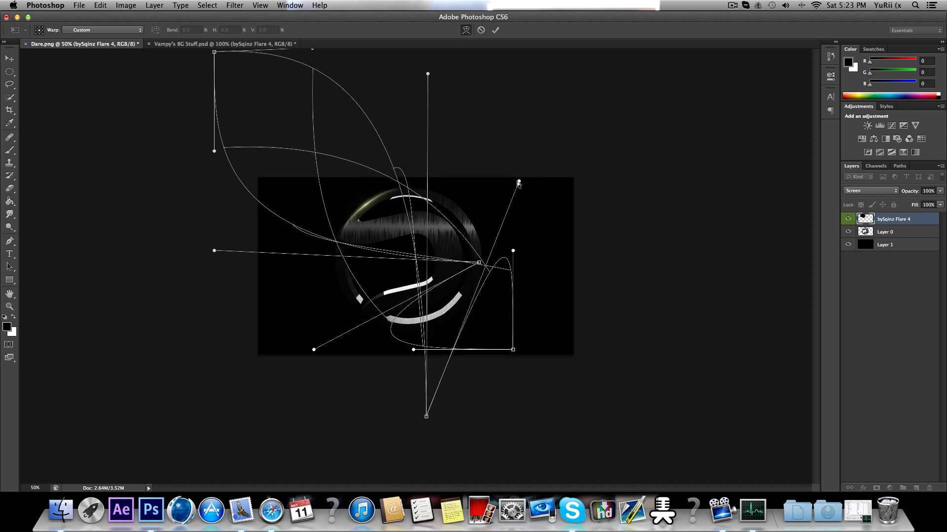
{"action": "left_click_drag", "start_coordinate": [517, 182], "coordinate": [514, 166]}
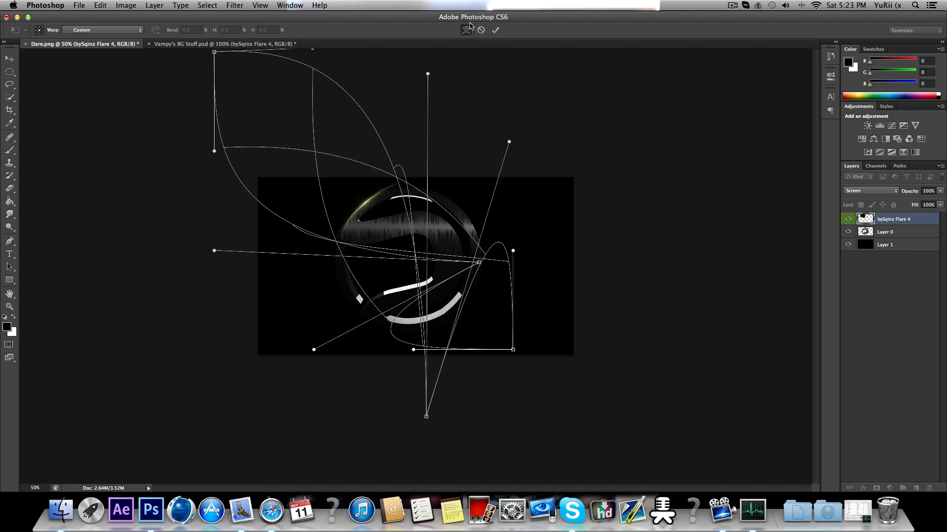
Commit the green flare warp and return to the Move tool
{"action": "left_click", "coordinate": [495, 30]}
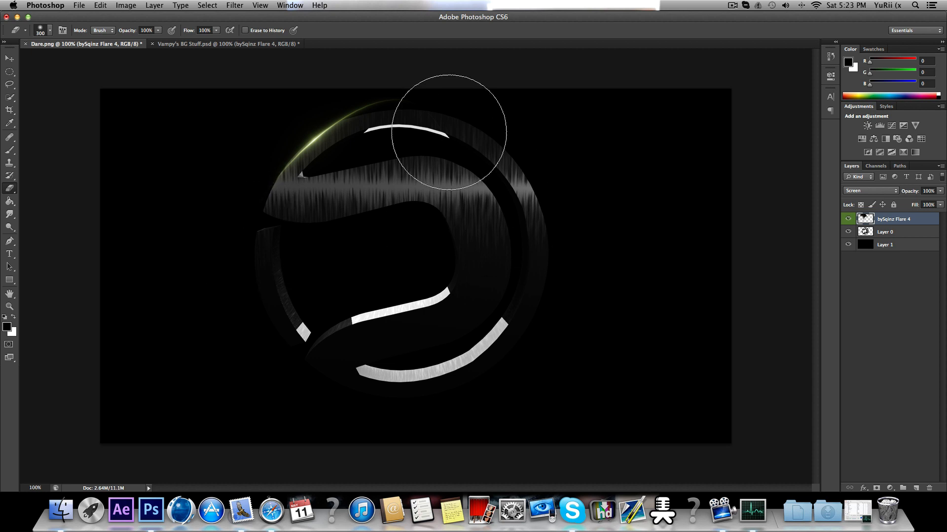
{"action": "left_click", "coordinate": [9, 58]}
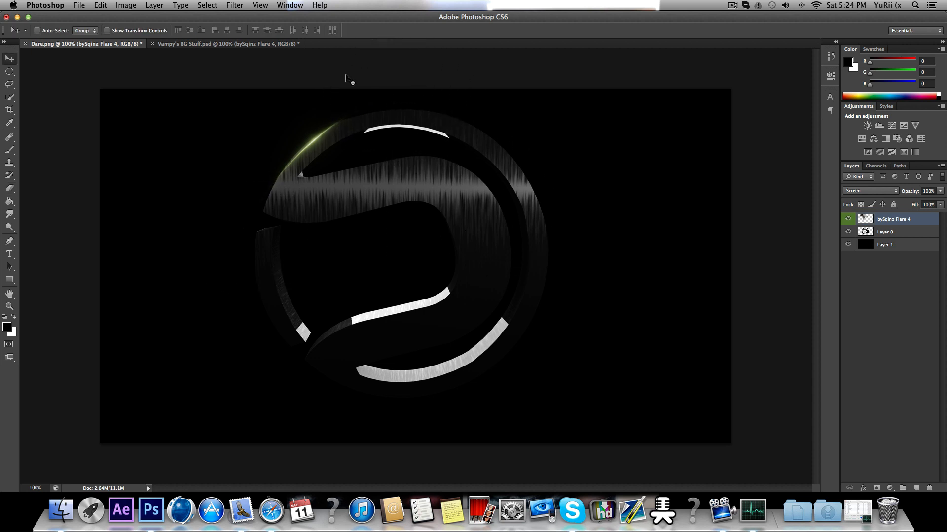
Copy the red bySqinz Flare 5 layer from BG Stuff into the Dare logo document
{"action": "left_click", "coordinate": [226, 43]}
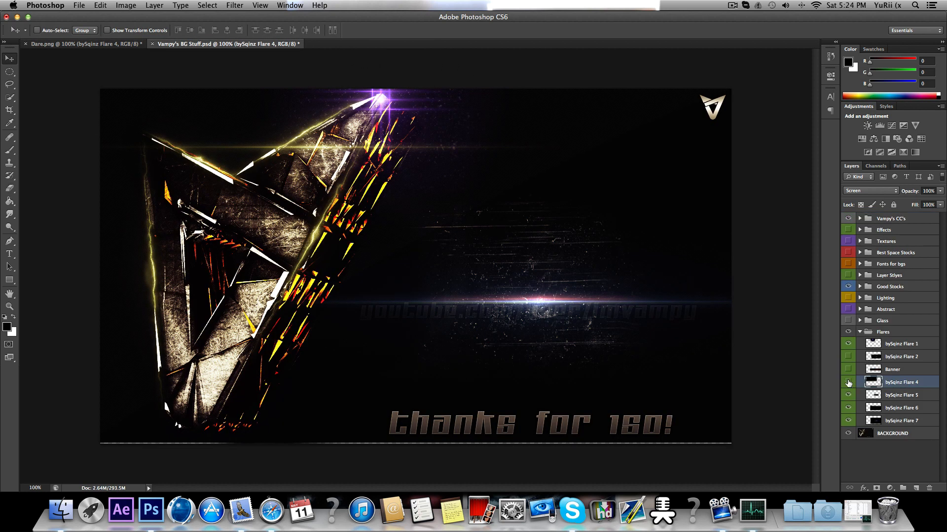
{"action": "left_click", "coordinate": [848, 344]}
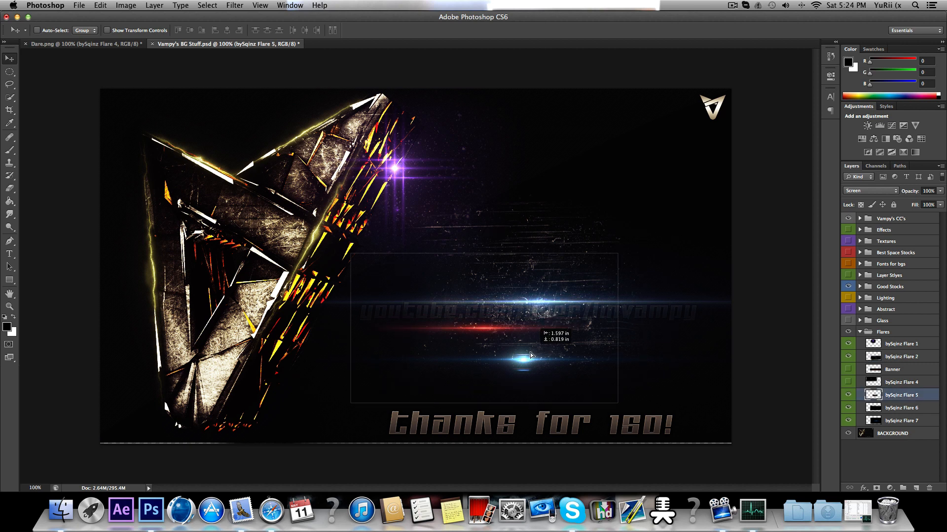
{"action": "left_click", "coordinate": [81, 43]}
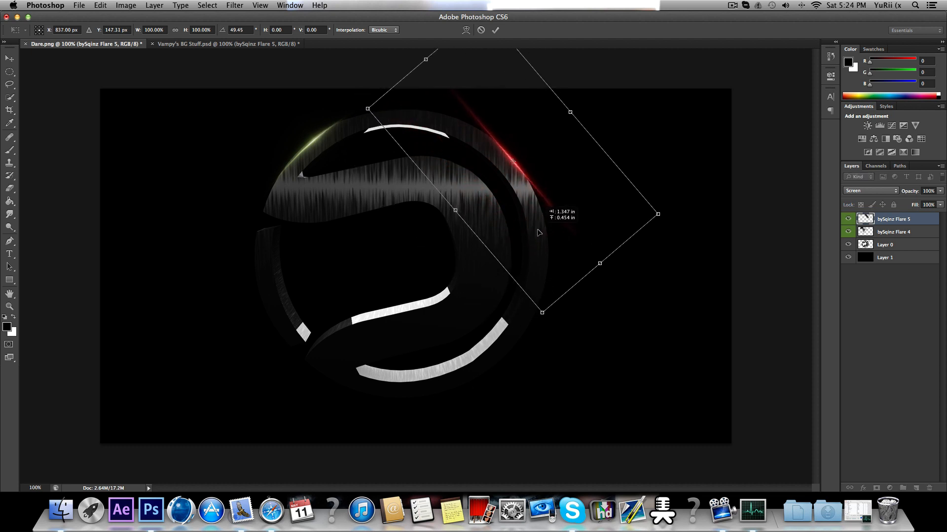
Warp the red flare into a thin arc along the upper-right rim and commit
{"action": "right_click", "coordinate": [538, 234]}
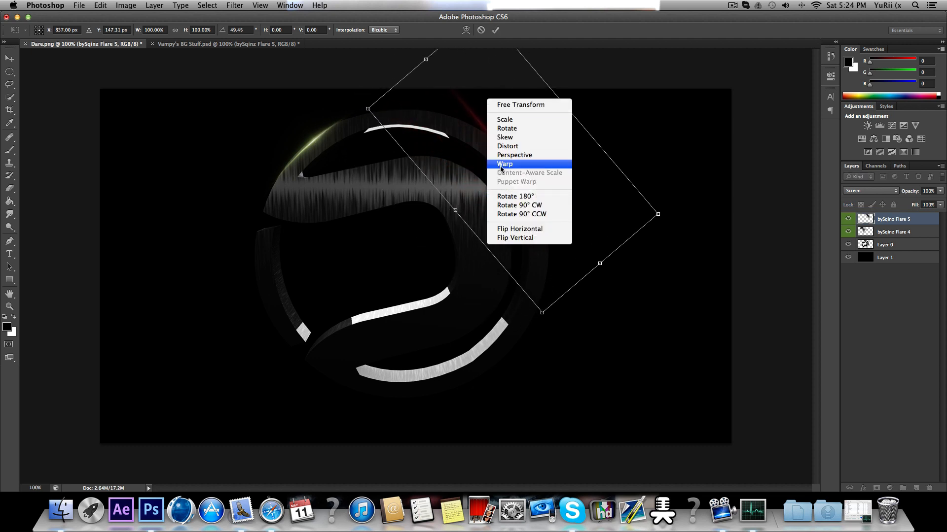
{"action": "left_click", "coordinate": [505, 164]}
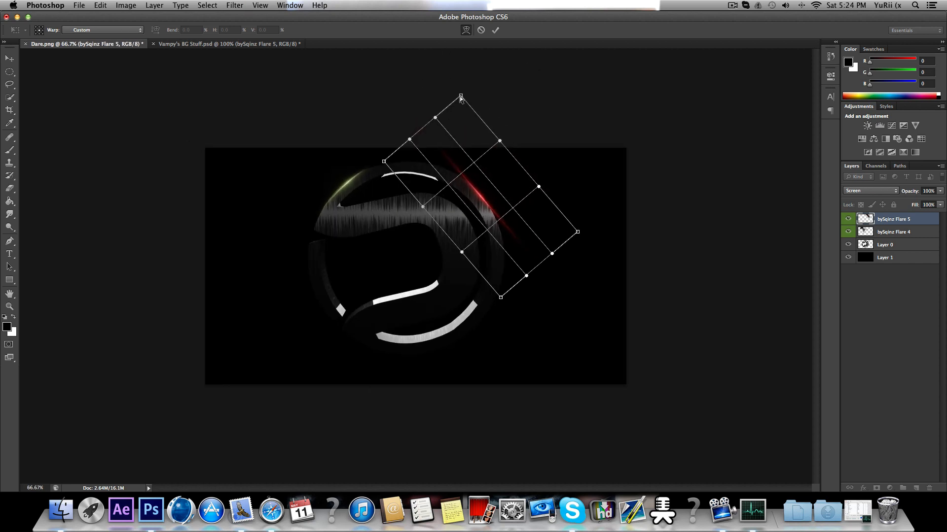
{"action": "left_click_drag", "start_coordinate": [384, 162], "coordinate": [364, 179]}
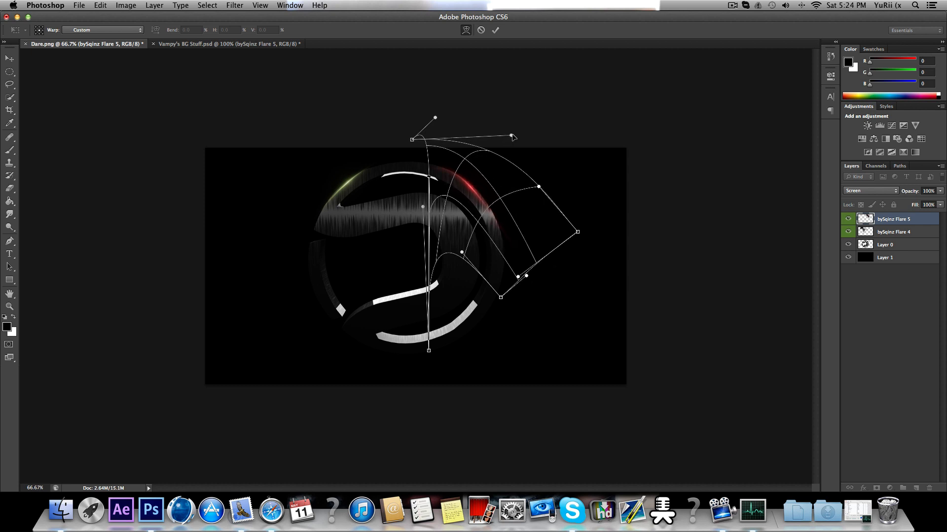
{"action": "left_click_drag", "start_coordinate": [513, 138], "coordinate": [492, 108]}
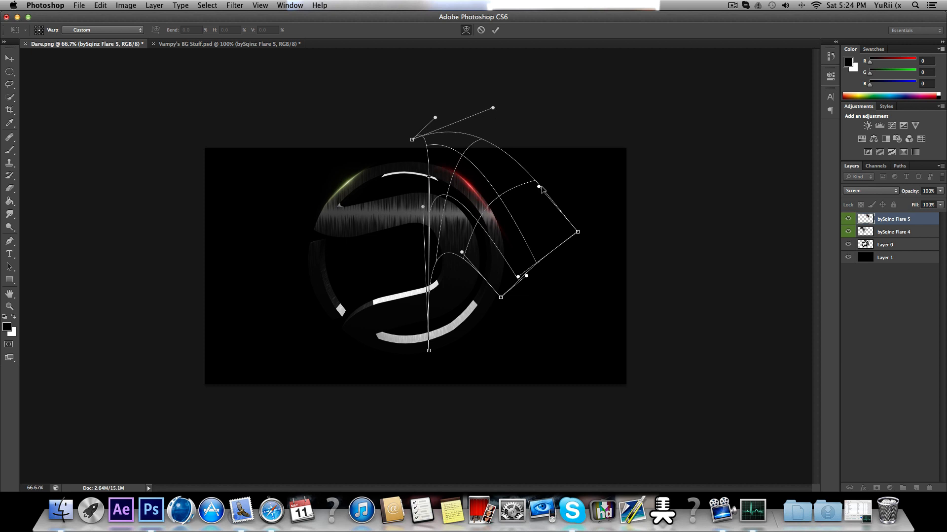
{"action": "left_click_drag", "start_coordinate": [538, 187], "coordinate": [573, 161]}
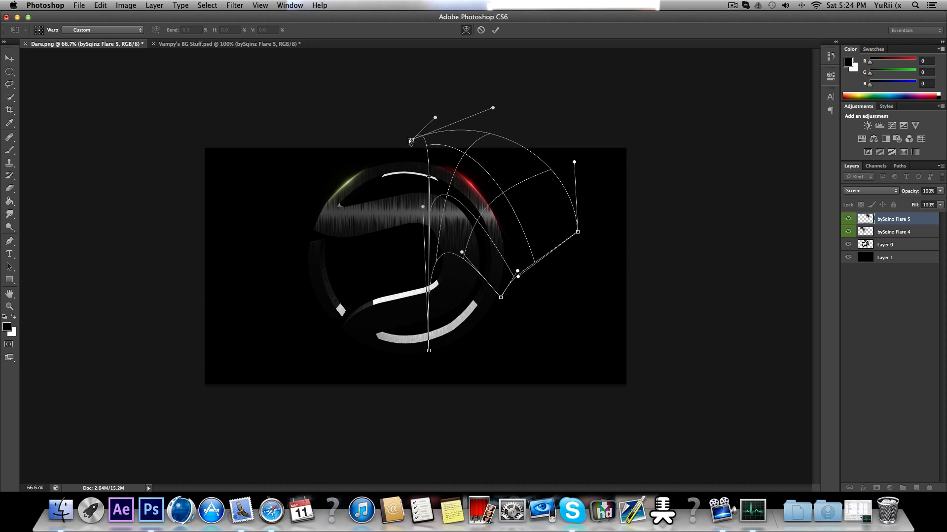
{"action": "left_click_drag", "start_coordinate": [411, 142], "coordinate": [367, 148]}
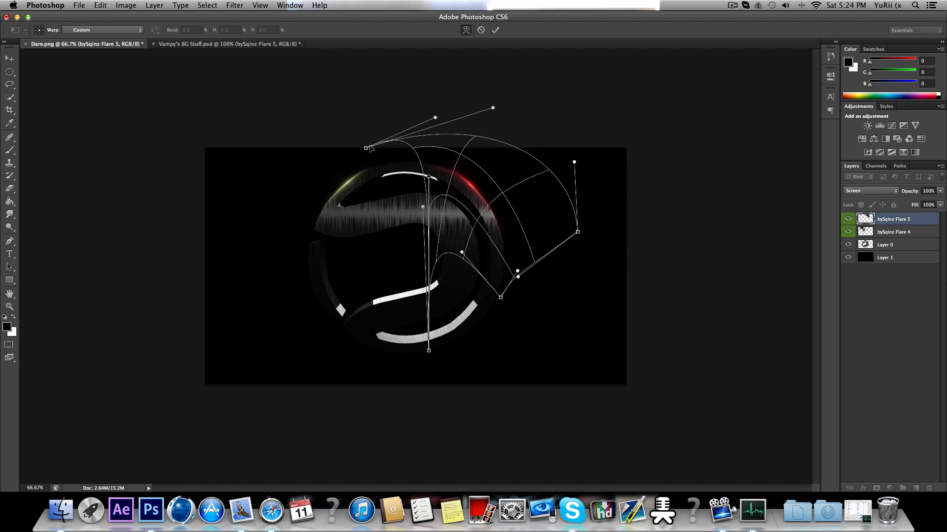
{"action": "left_click", "coordinate": [495, 30]}
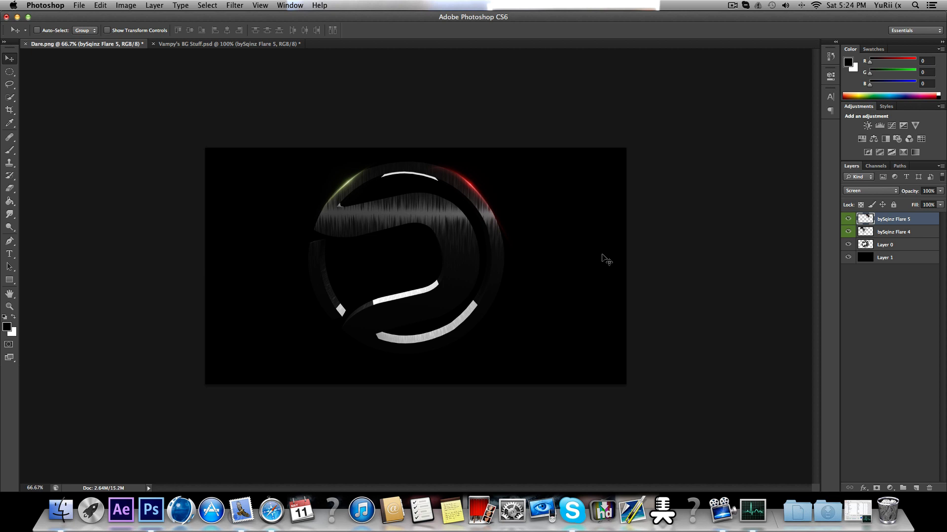